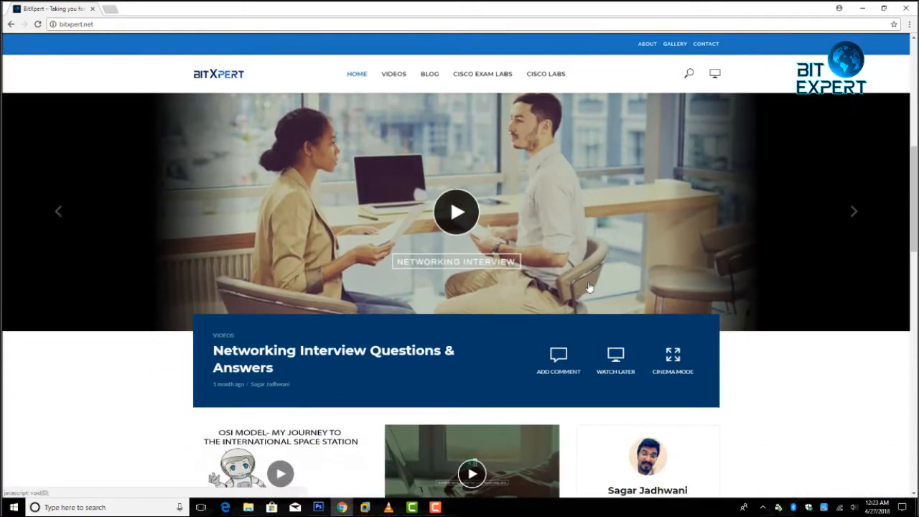
pyautogui.moveTo(751, 246)
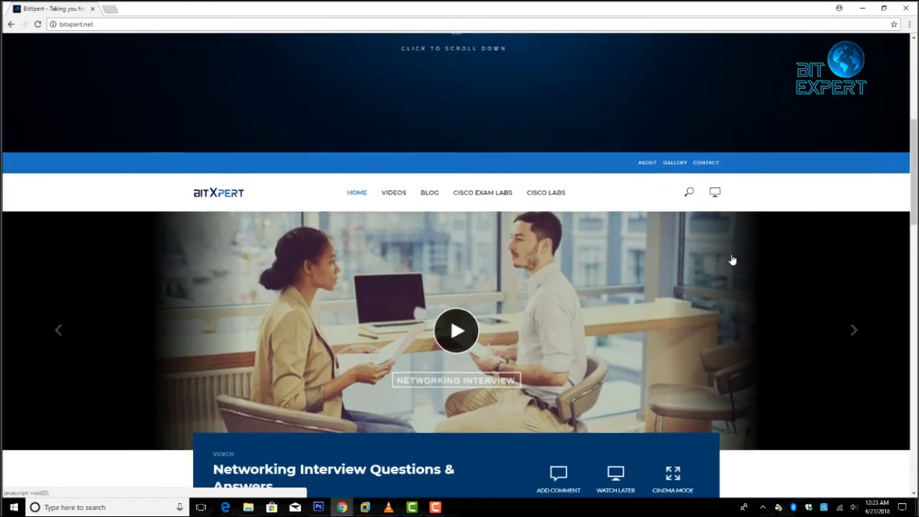
# - Go to the Community section of eve-ng.com to reach the OVA and ISO download links
pyautogui.scroll(3)
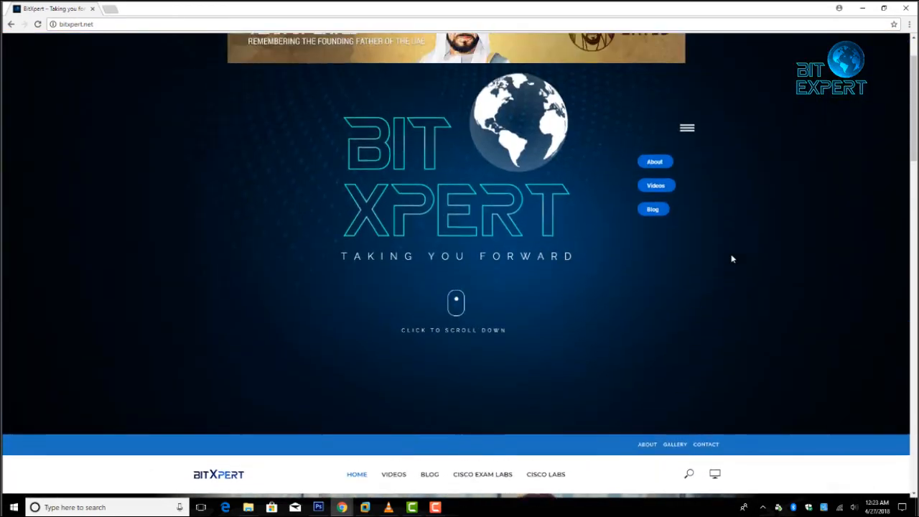
pyautogui.scroll(3)
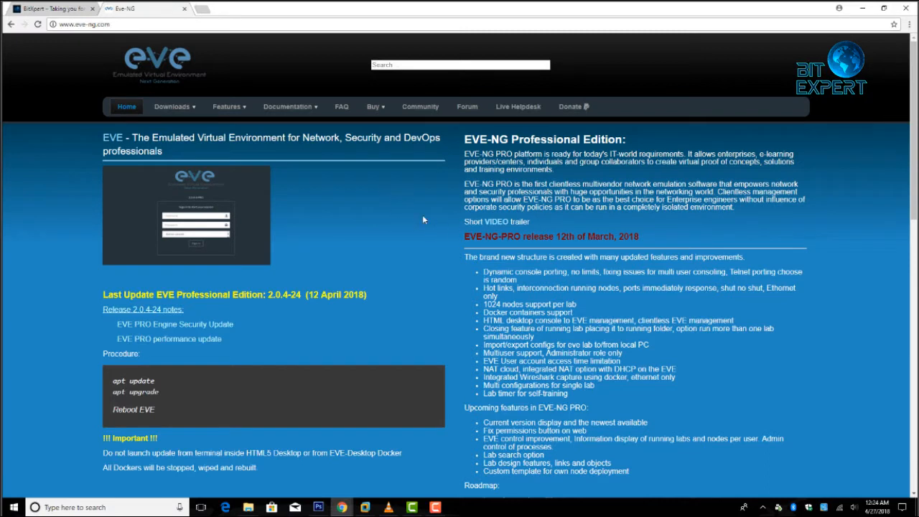
pyautogui.moveTo(421, 111)
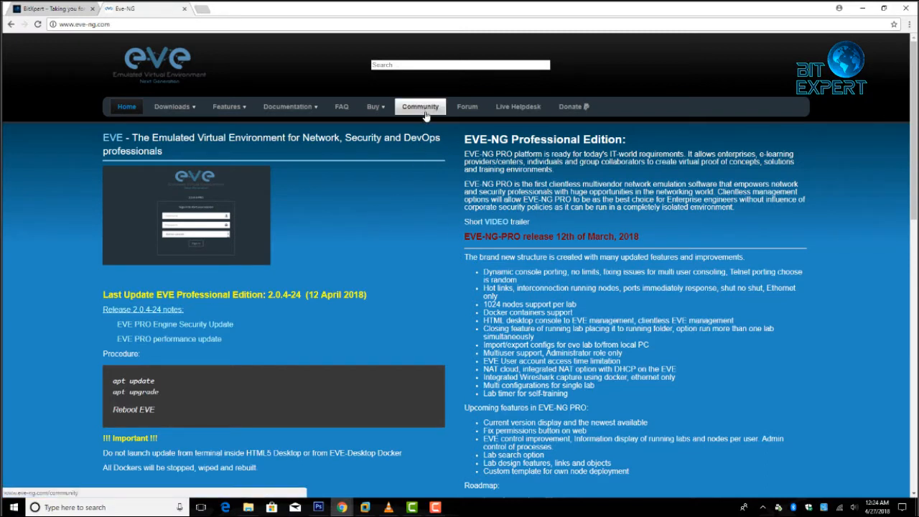
pyautogui.click(421, 106)
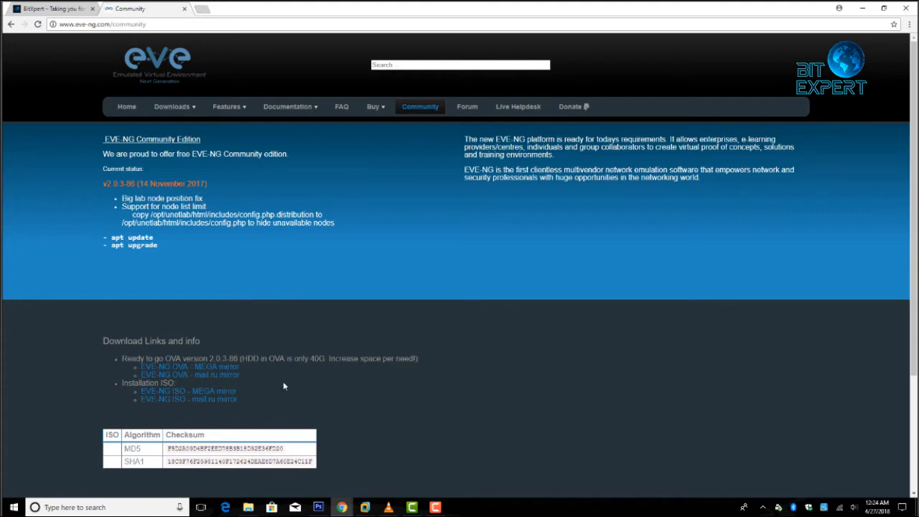
pyautogui.moveTo(235, 379)
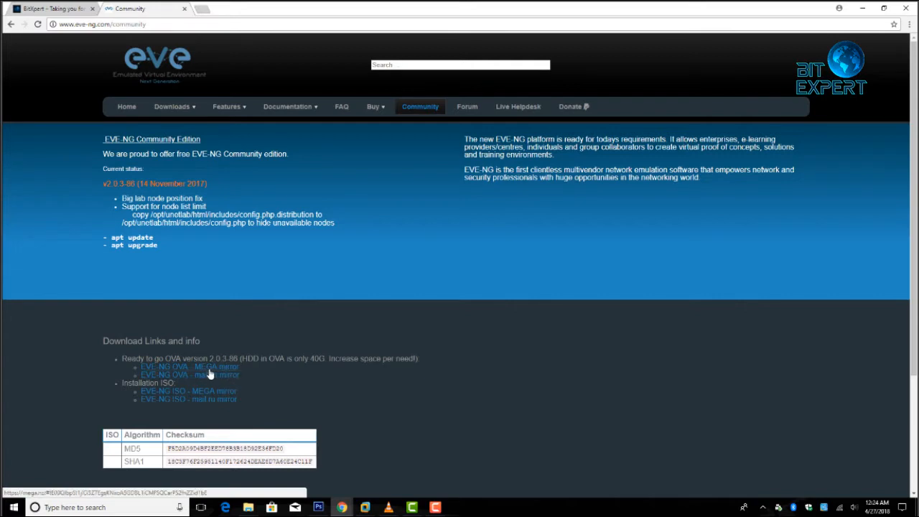
pyautogui.moveTo(201, 375)
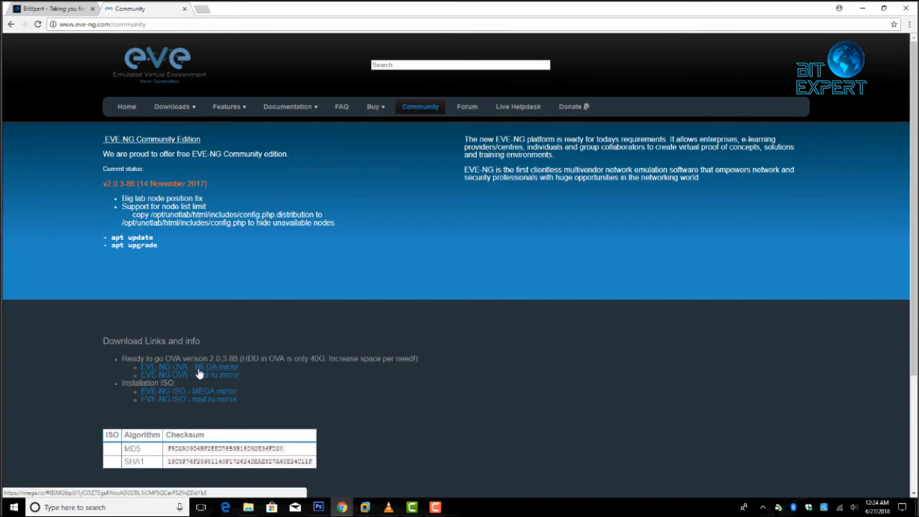
pyautogui.moveTo(265, 373)
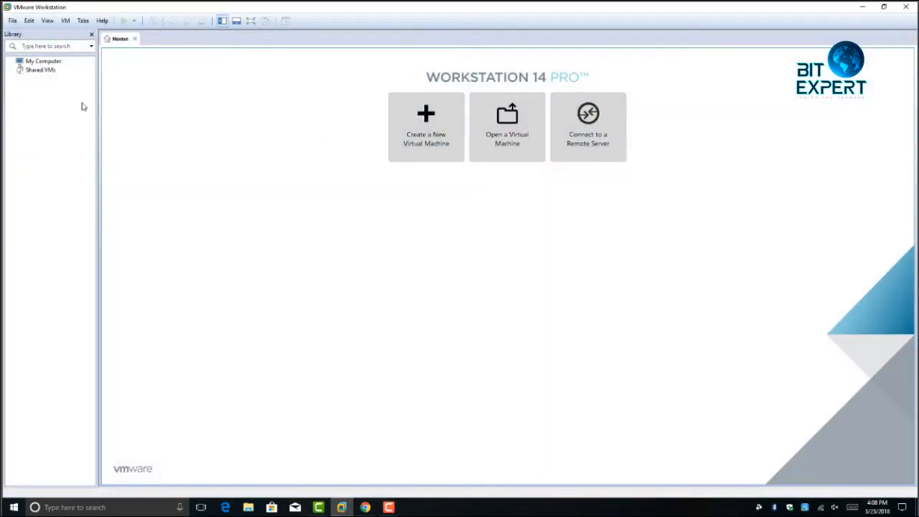
pyautogui.moveTo(440, 133)
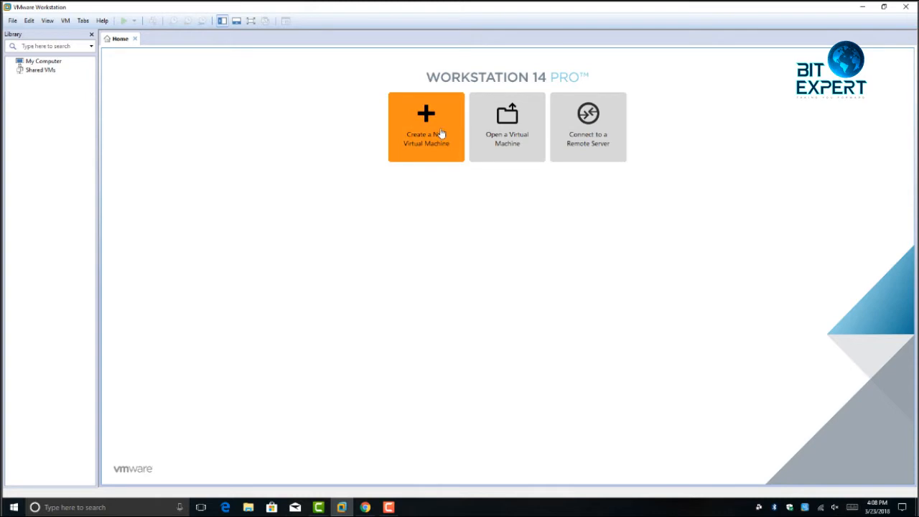
pyautogui.moveTo(431, 143)
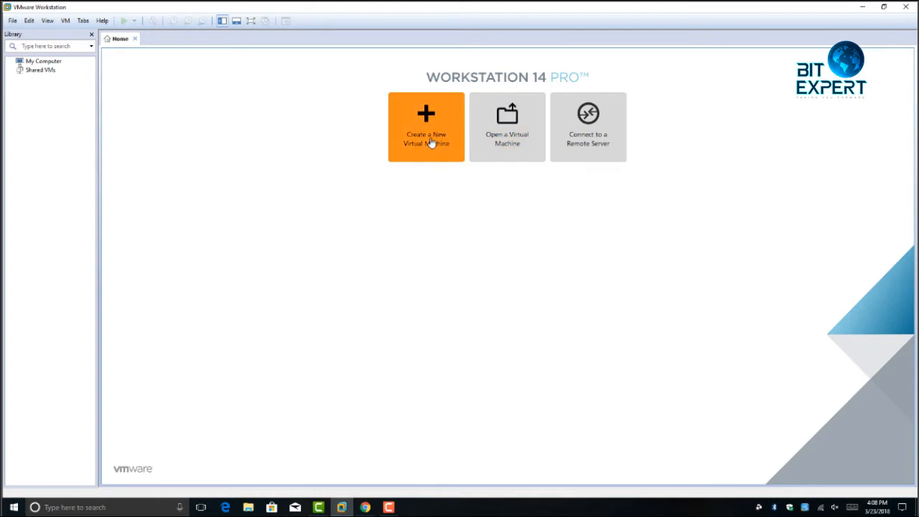
pyautogui.moveTo(514, 140)
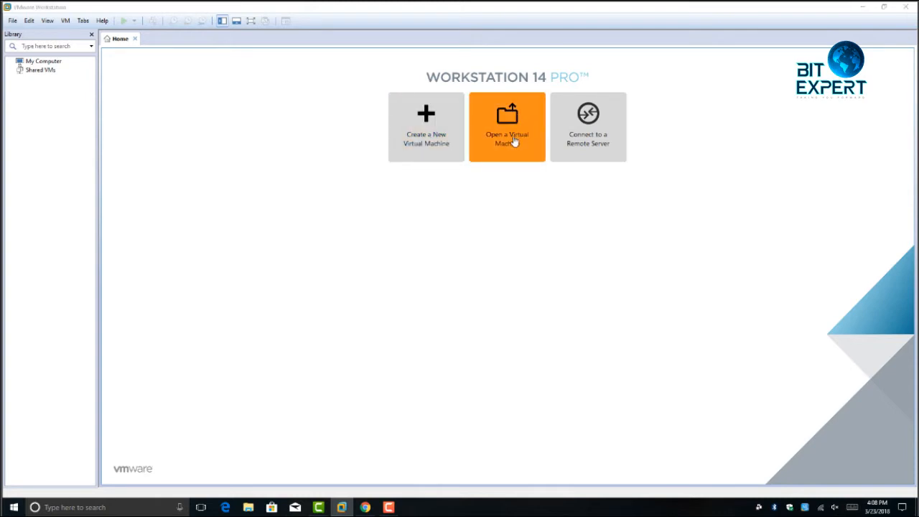
# - Import the EVE Community Edition OVA as a new VM stored in F:\eve-ng
pyautogui.click(507, 126)
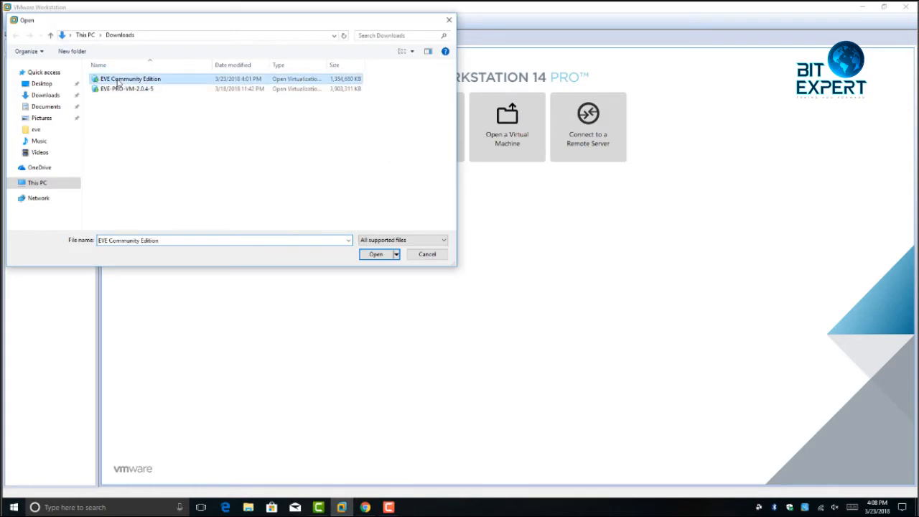
pyautogui.click(376, 254)
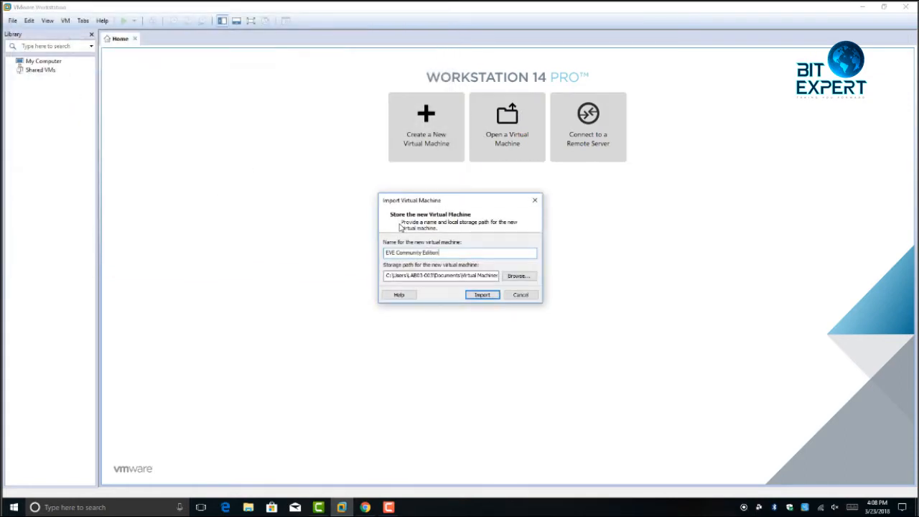
pyautogui.click(518, 276)
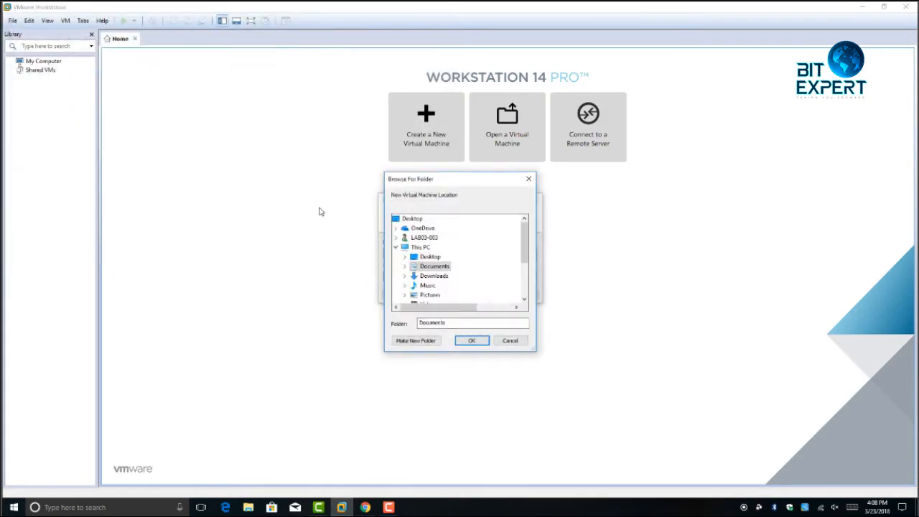
pyautogui.scroll(-3)
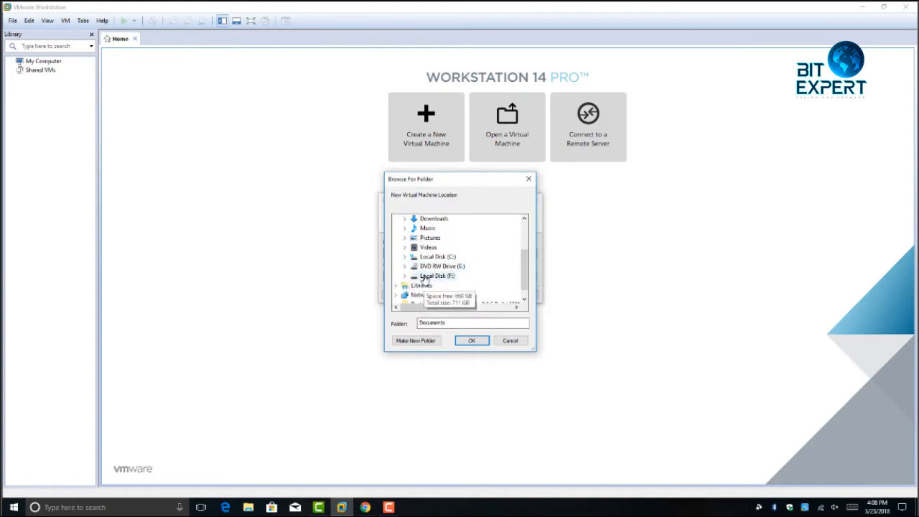
pyautogui.click(406, 276)
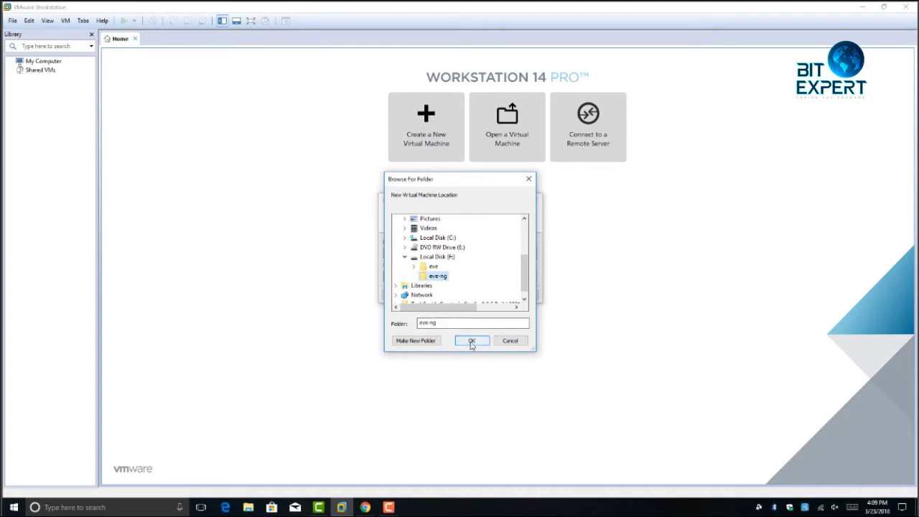
pyautogui.click(472, 341)
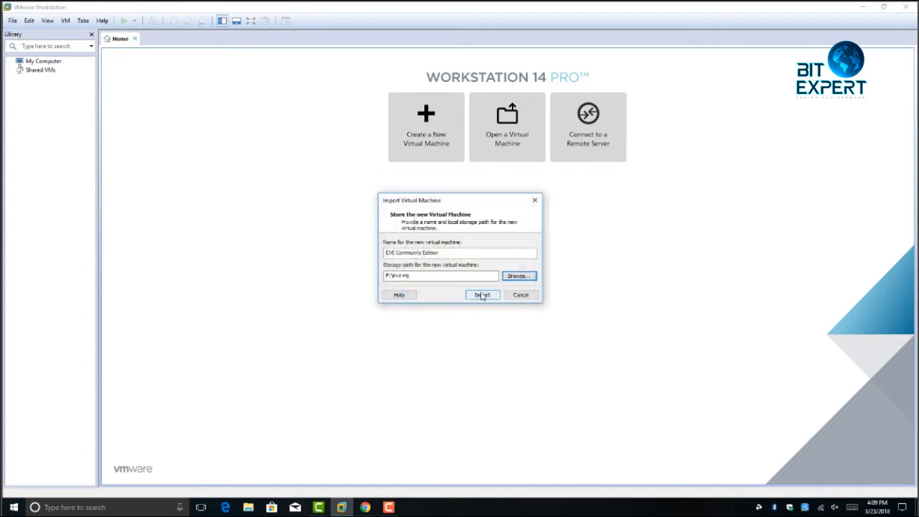
pyautogui.click(483, 294)
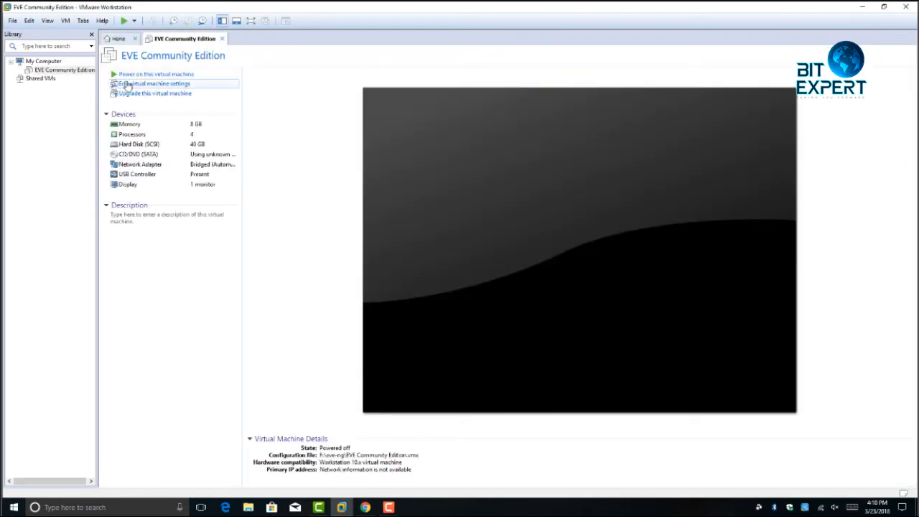
# - Enable Virtualize Intel VT-x/EPT or AMD-V/RVI in the EVE VM's Processors settings
pyautogui.click(155, 84)
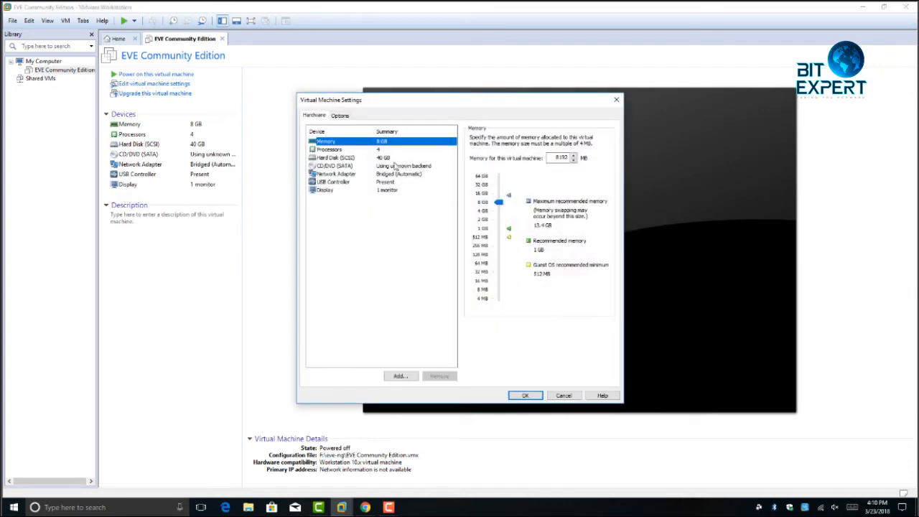
pyautogui.moveTo(564, 396)
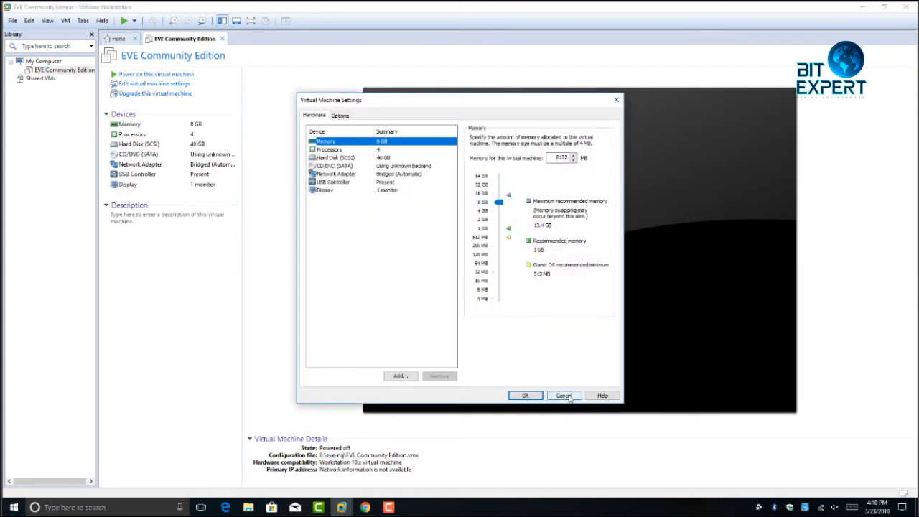
pyautogui.click(329, 149)
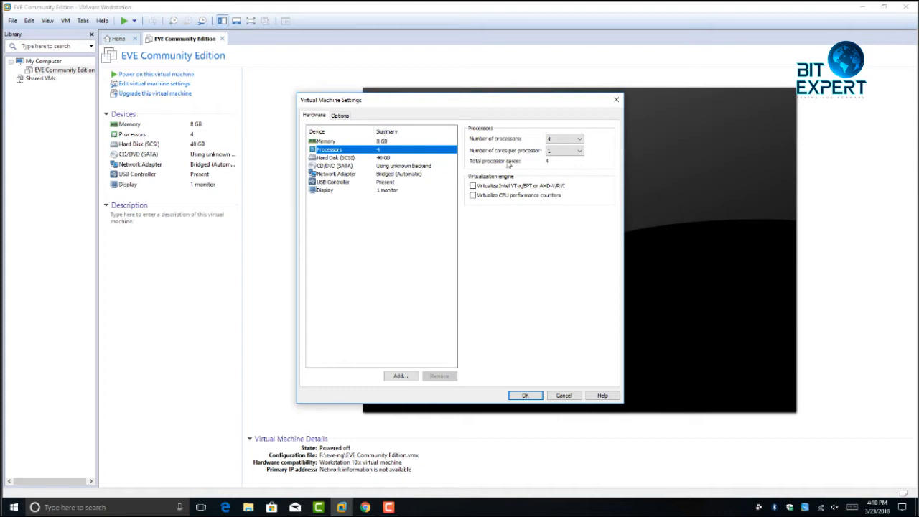
pyautogui.click(473, 186)
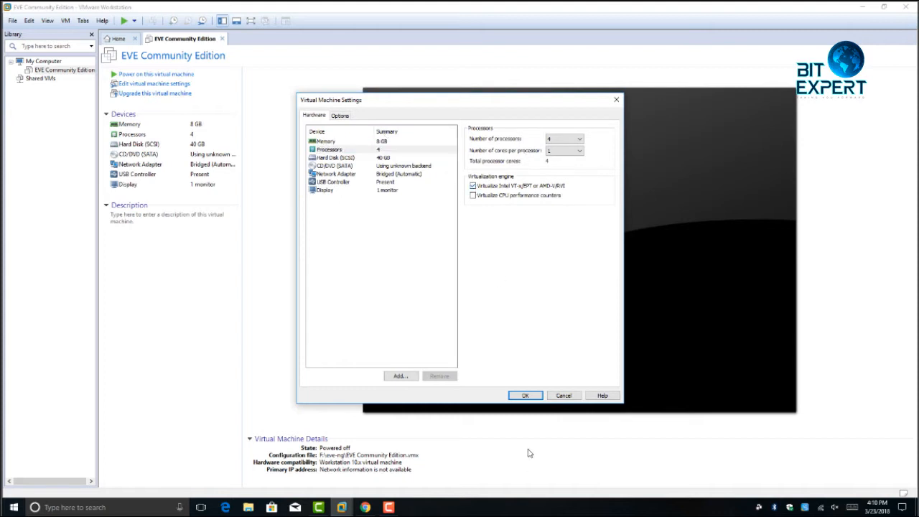
pyautogui.click(526, 395)
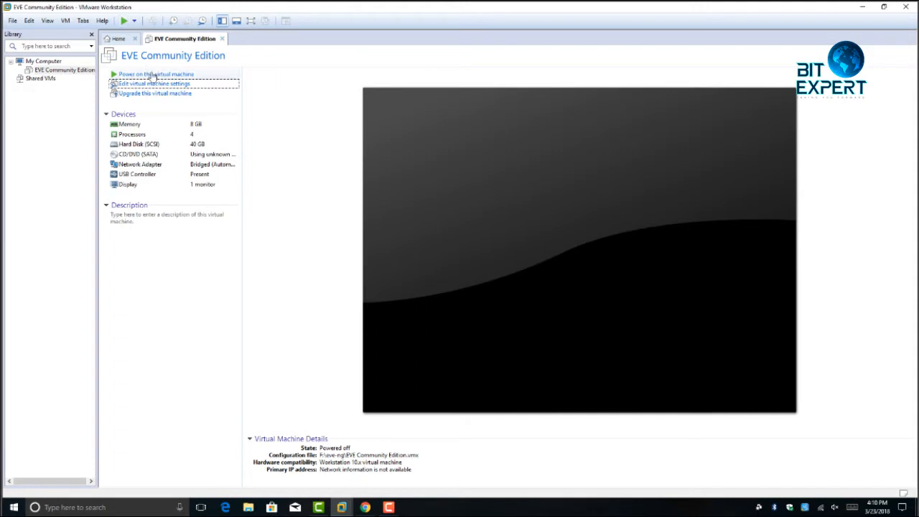
# - Power on the EVE VM and dismiss the Removable Devices notice
pyautogui.click(151, 73)
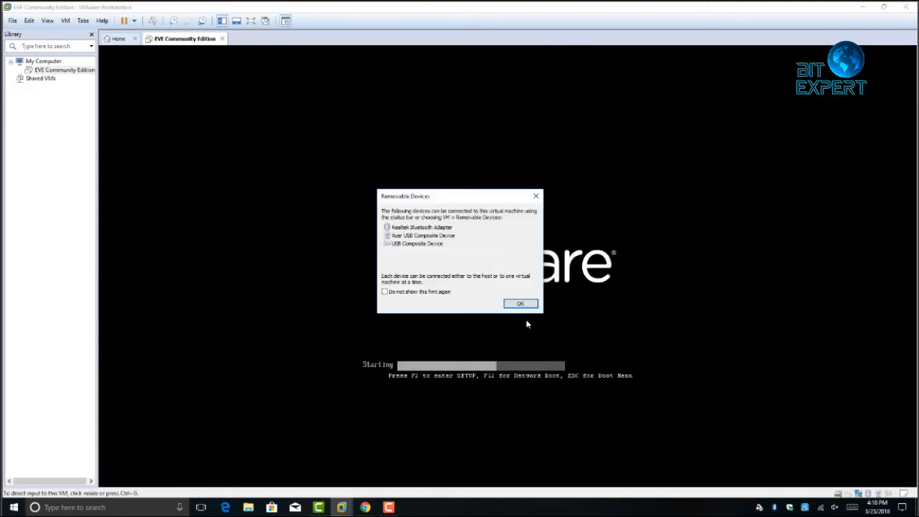
pyautogui.click(521, 304)
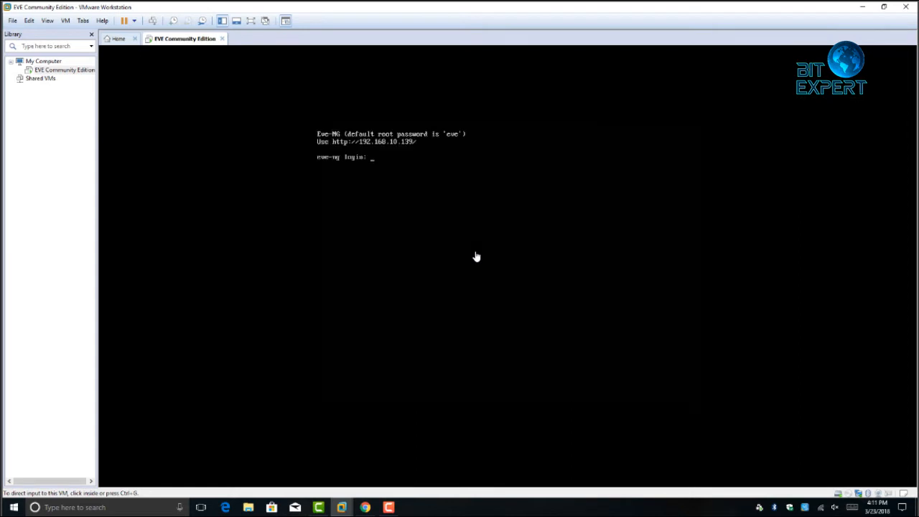
# - Log in as root, set the root password, keep hostname eve-ng, DHCP and direct connection
pyautogui.write('root')
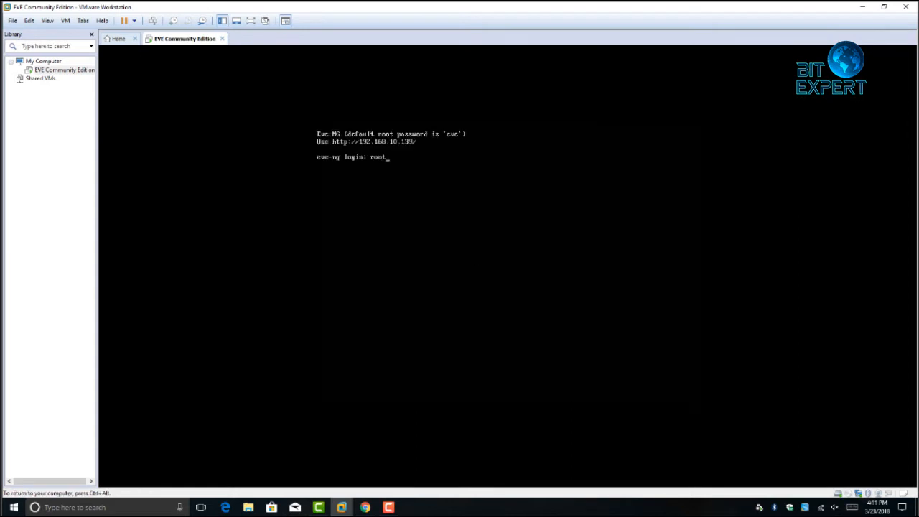
pyautogui.press('Enter')
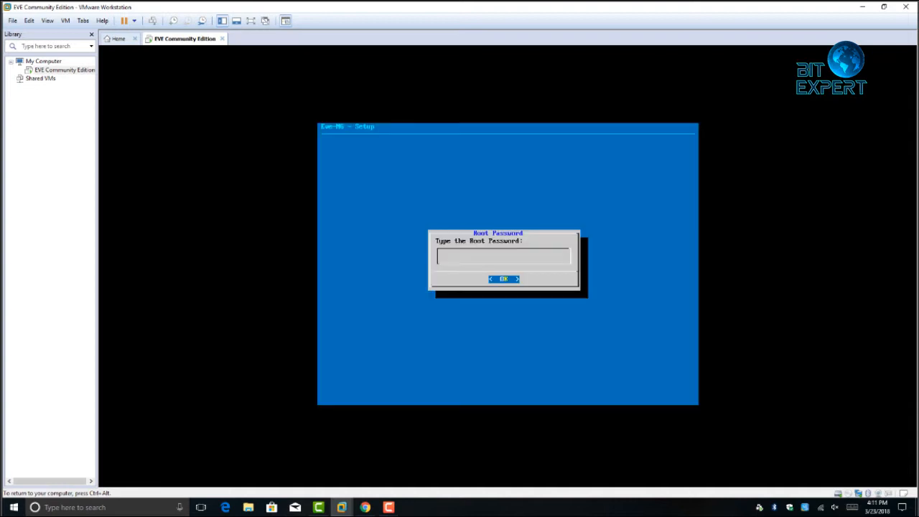
pyautogui.click(504, 279)
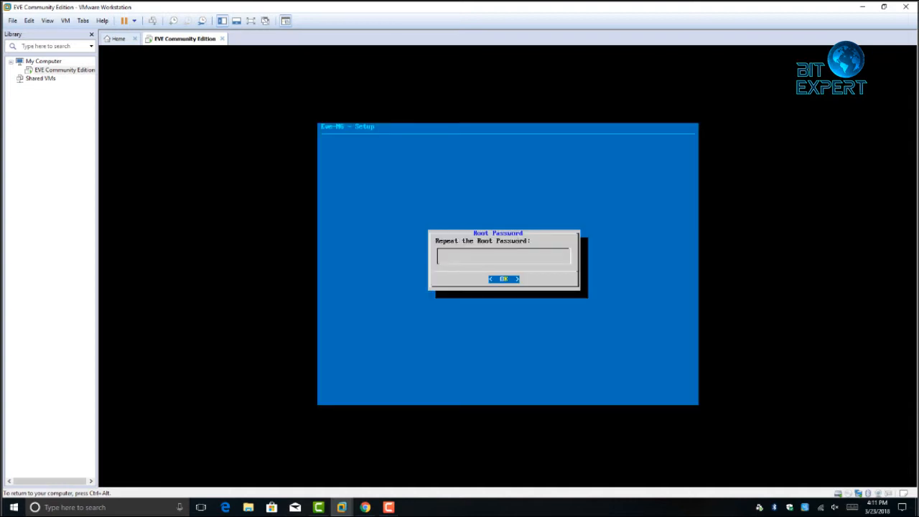
pyautogui.click(504, 280)
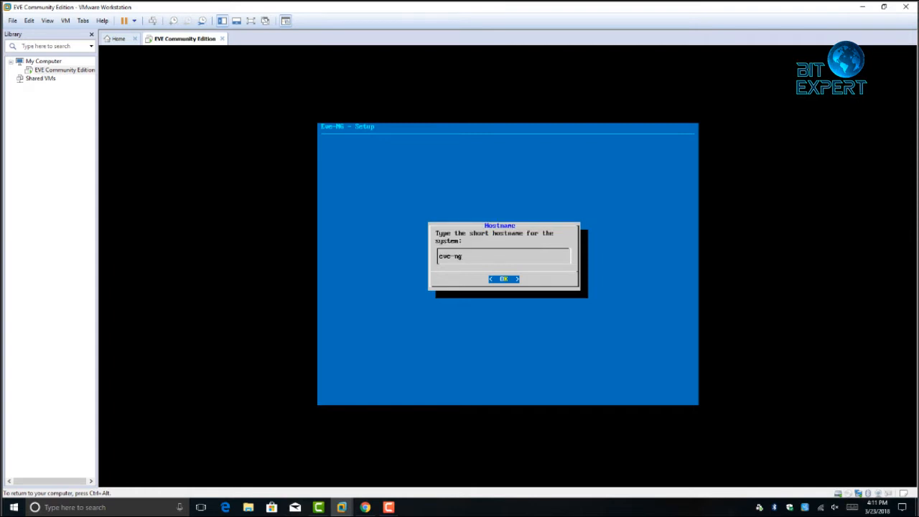
pyautogui.click(504, 279)
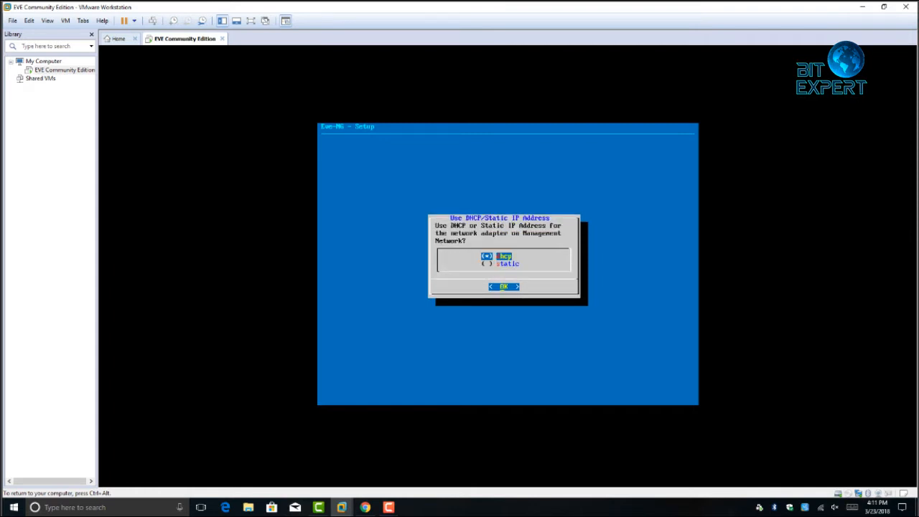
pyautogui.click(503, 286)
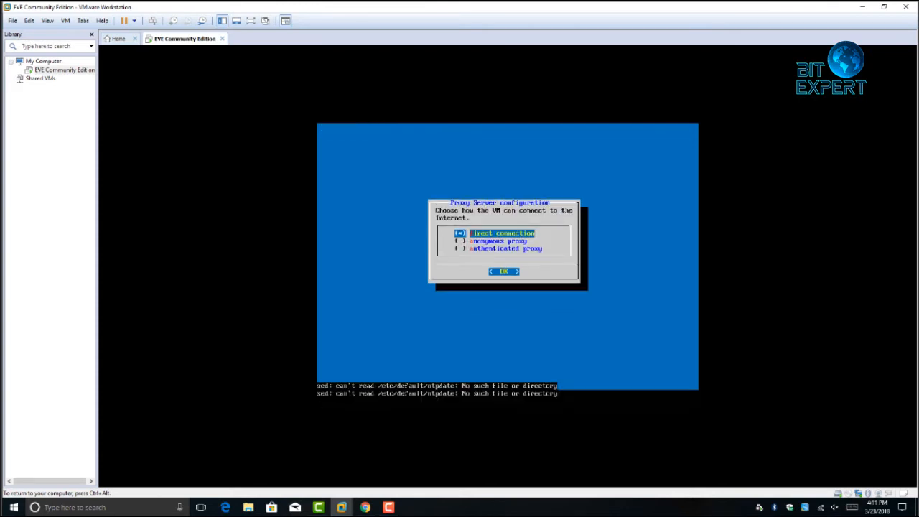
pyautogui.click(504, 271)
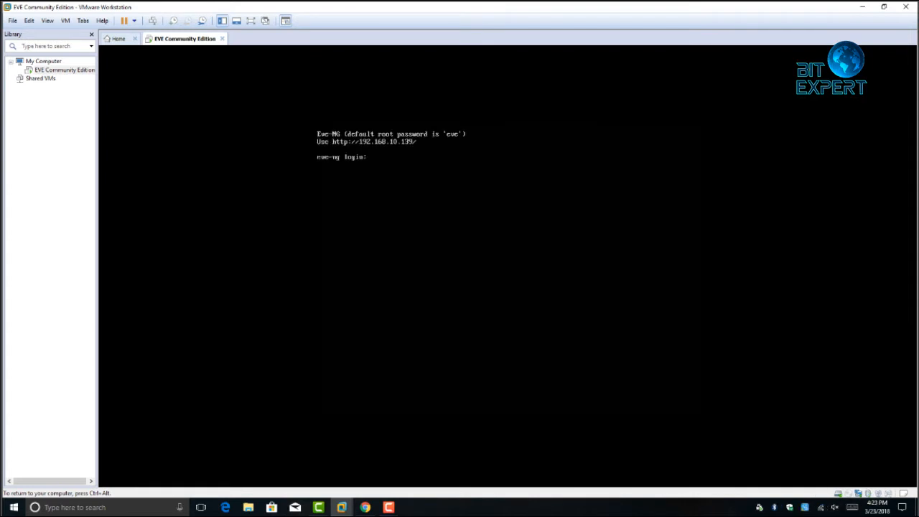
# - Log in as root and run apt-get update, starting to type apt-get upgrade
pyautogui.write('root')
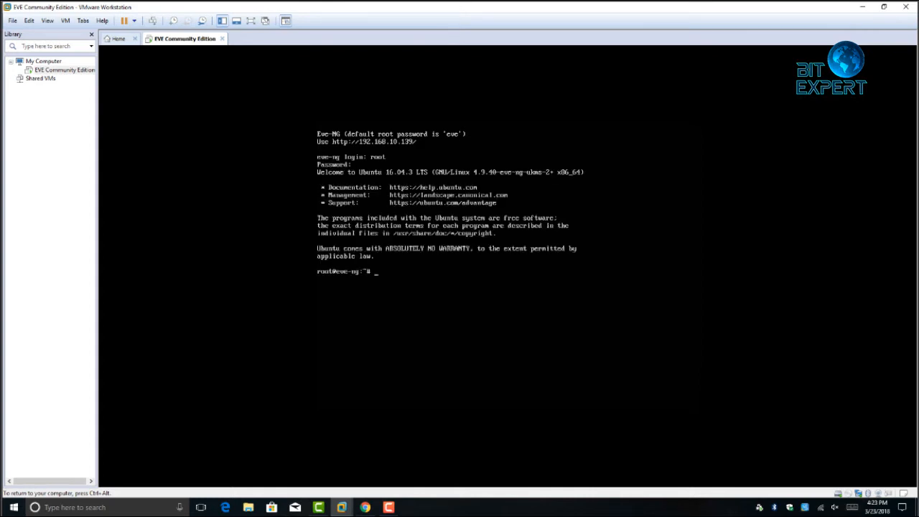
pyautogui.write('apt')
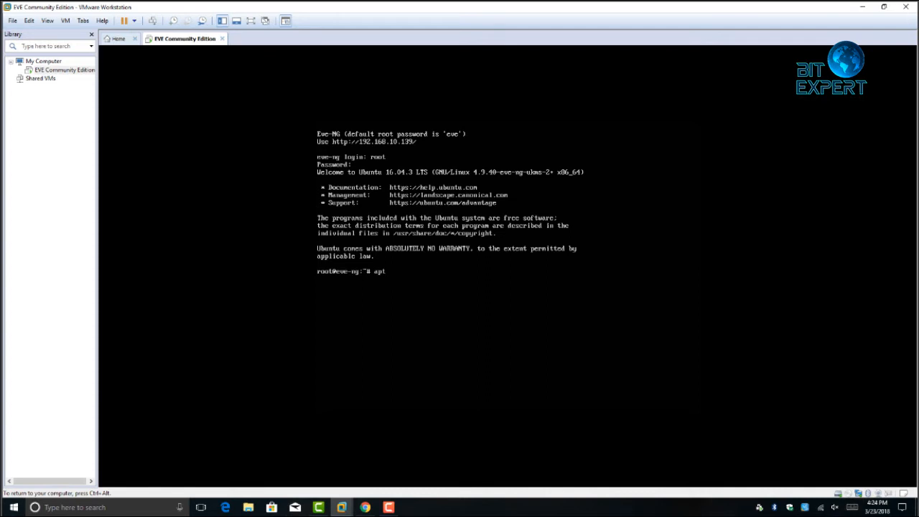
pyautogui.write('-get')
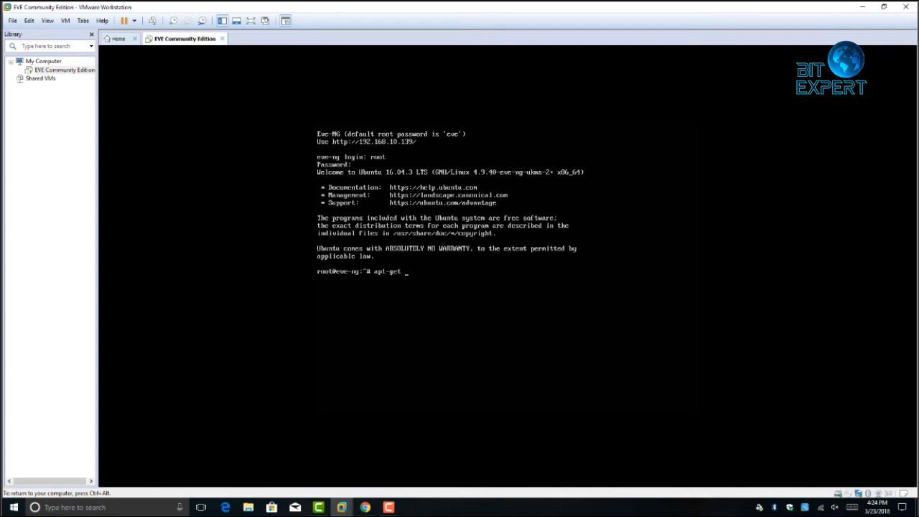
pyautogui.write('update')
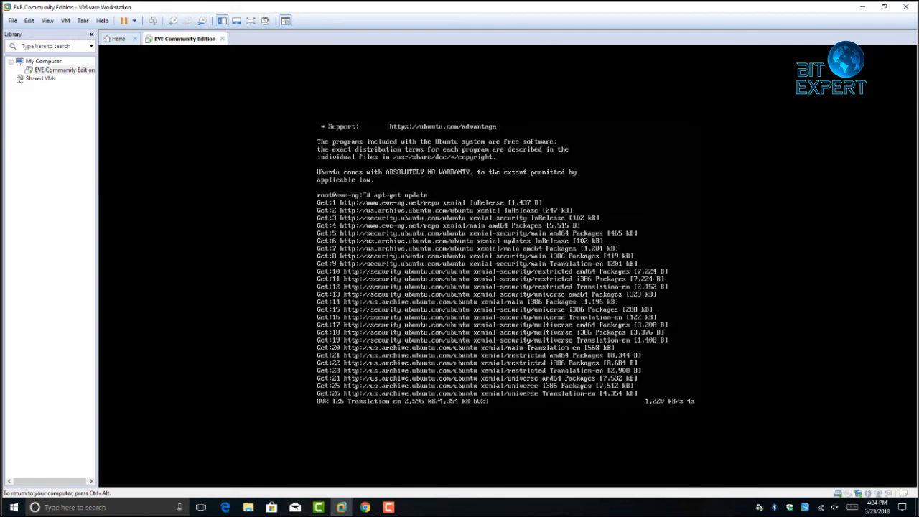
pyautogui.write('apt-get')
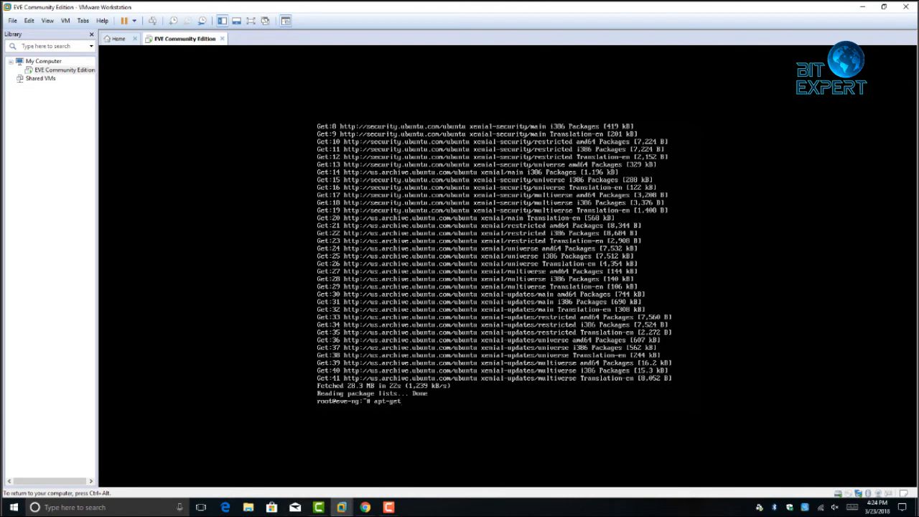
# - Run apt-get upgrade, confirm with y, and keep the local grub configuration
pyautogui.write('upgrade')
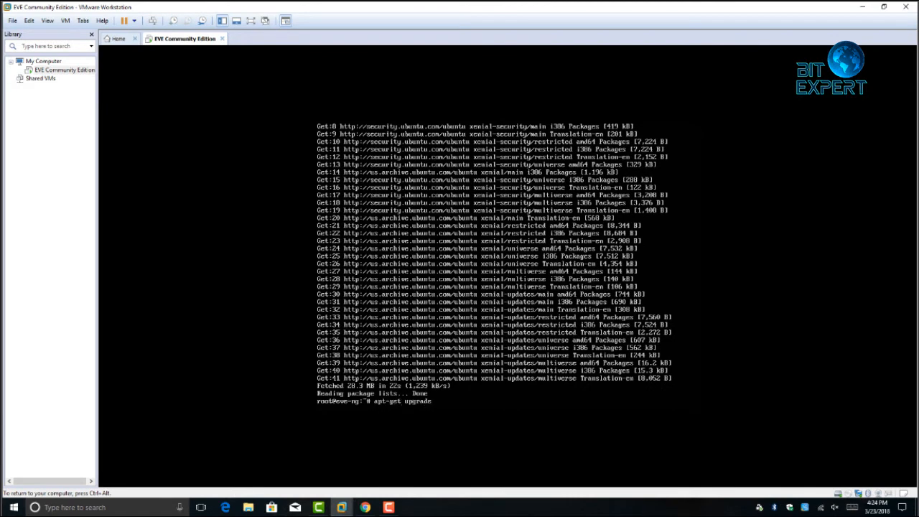
pyautogui.press('Return')
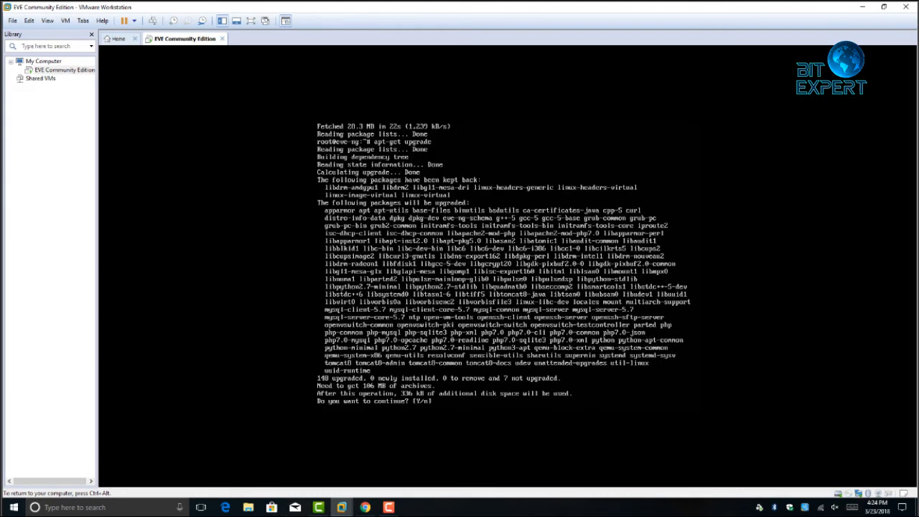
pyautogui.write('y')
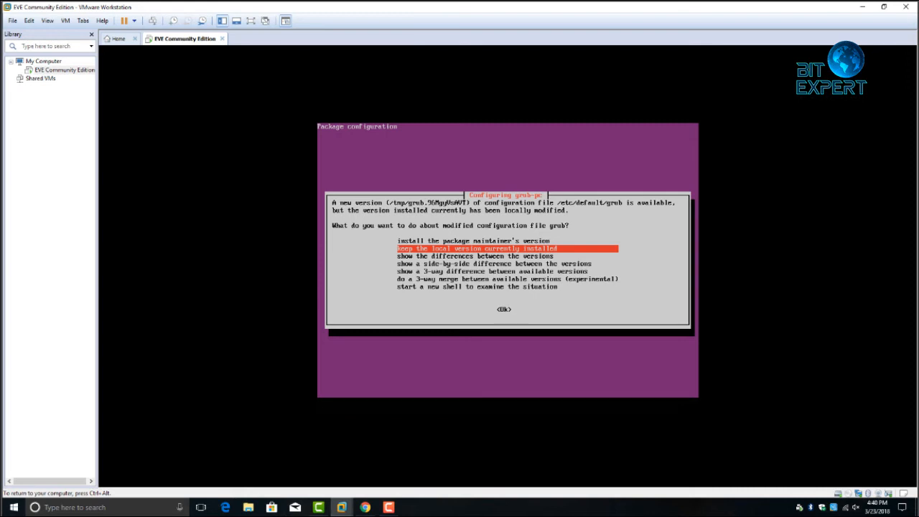
pyautogui.press('Enter')
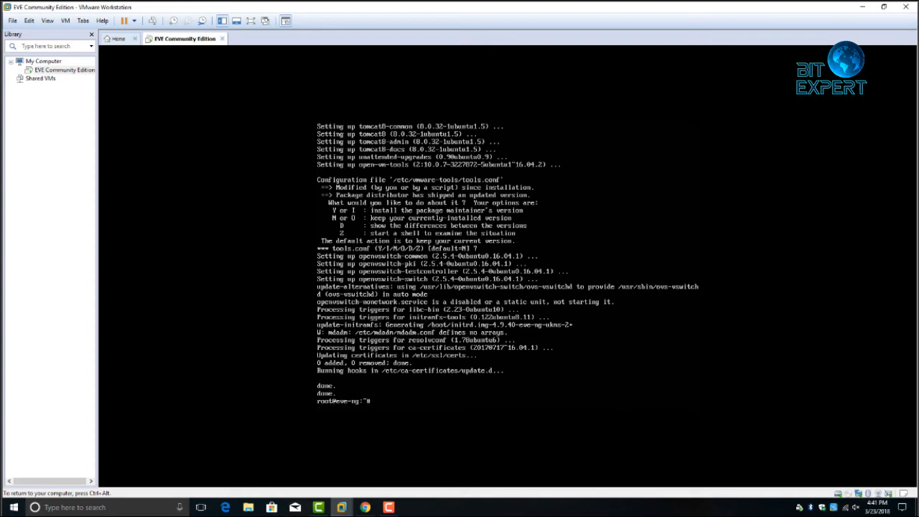
# - Run ifconfig on pnet1 and pnet0 to confirm the management address 192.168.10.139
pyautogui.write('ifconfig pnet1')
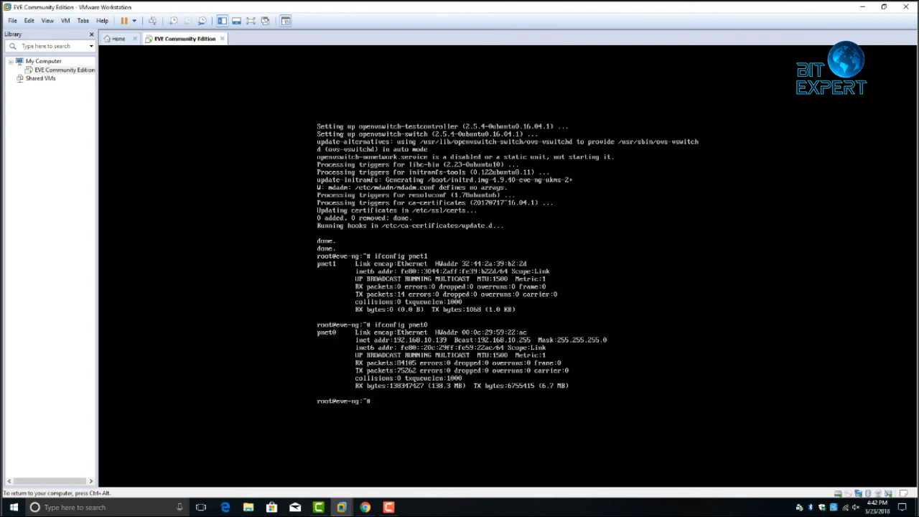
pyautogui.write('logo')
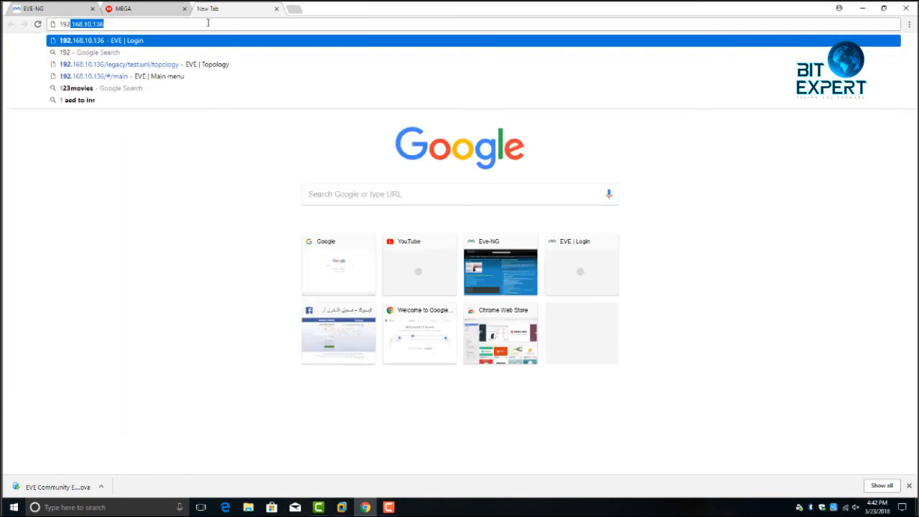
# - Sign in to the EVE-NG web UI at 192.168.10.139 as admin
pyautogui.press('Backspace')
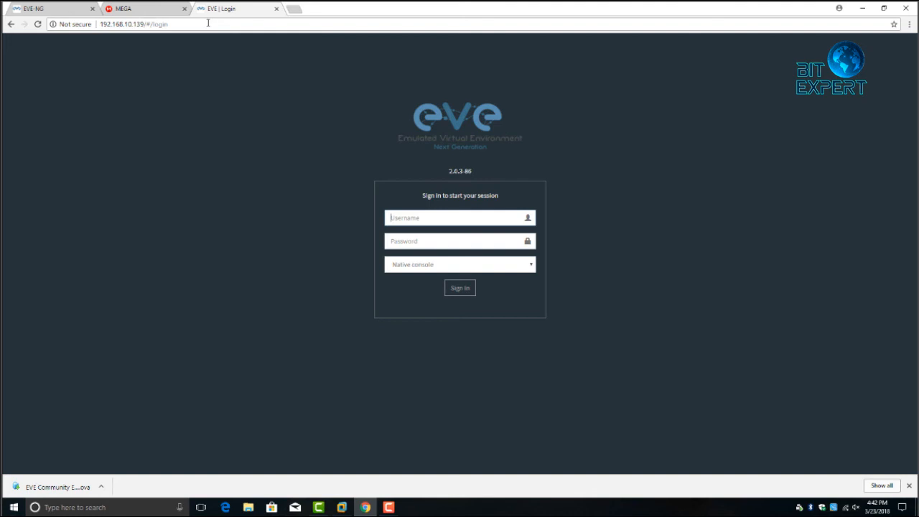
pyautogui.write('admin')
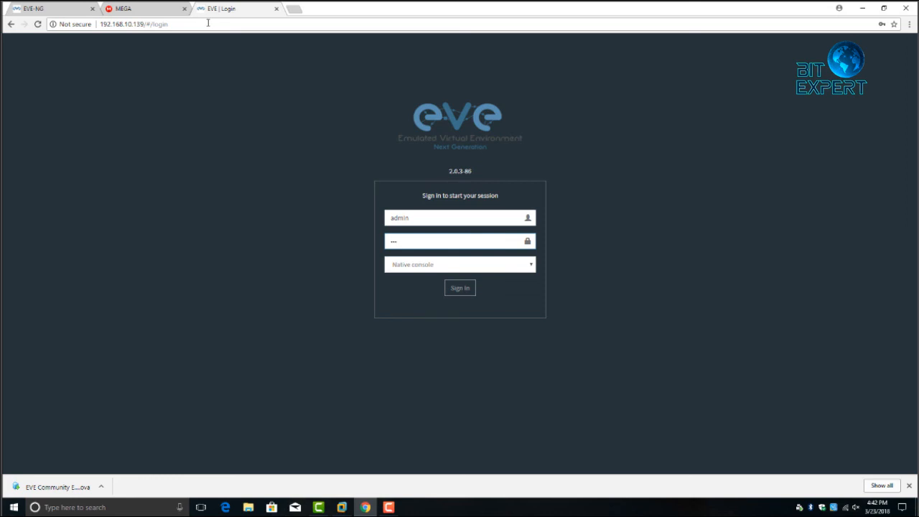
pyautogui.click(460, 288)
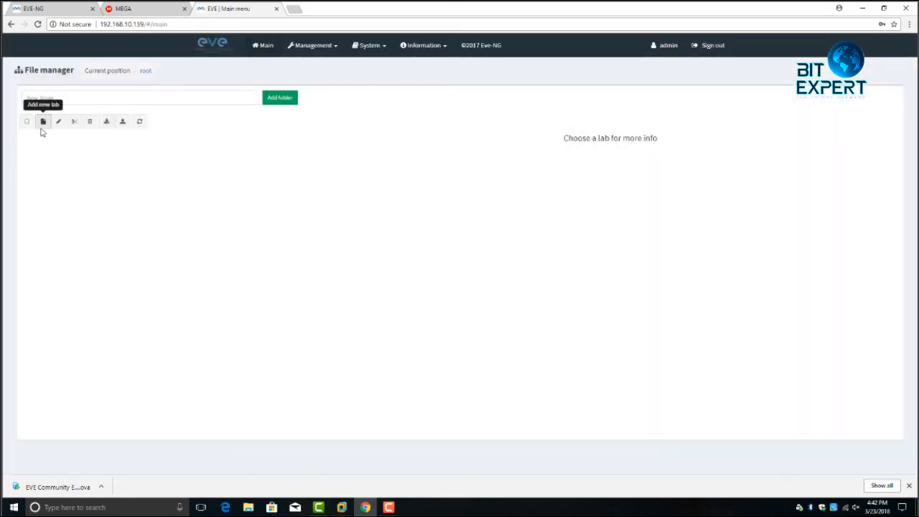
# - Add a new lab named TestLab and save it
pyautogui.click(43, 122)
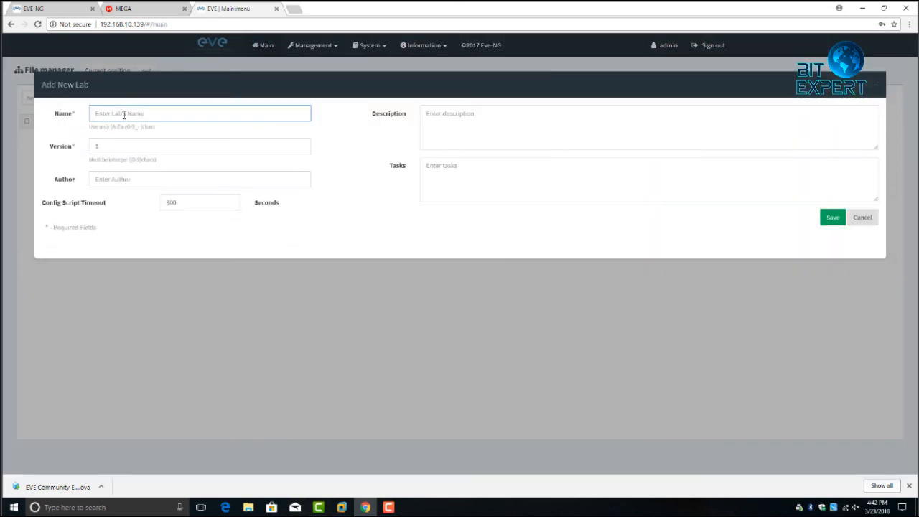
pyautogui.write('Test1')
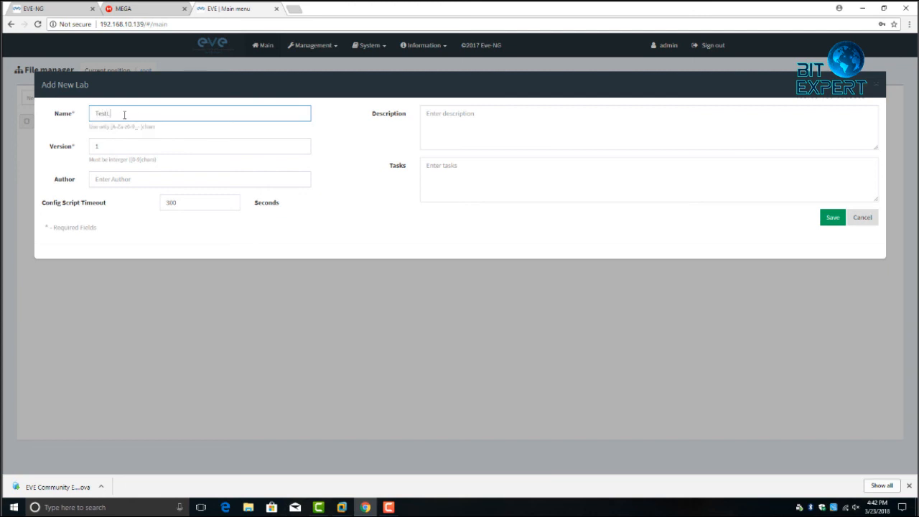
pyautogui.write('ab')
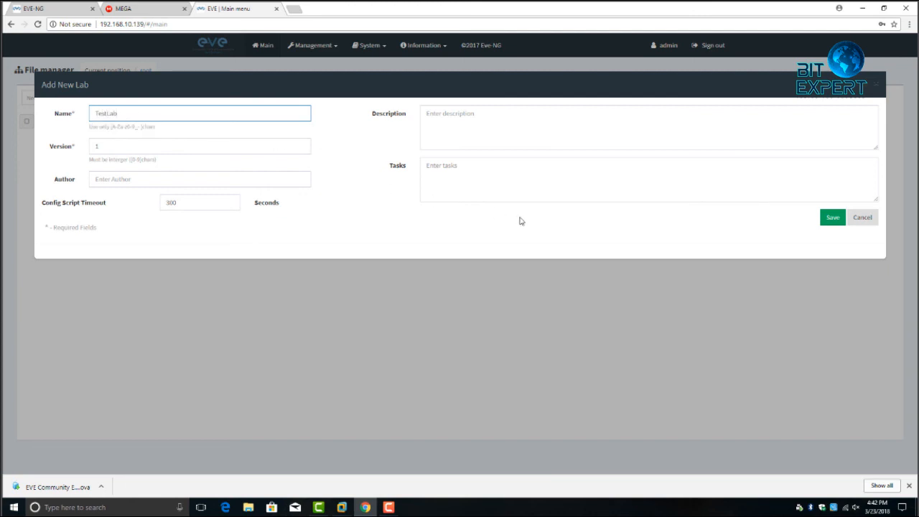
pyautogui.click(833, 217)
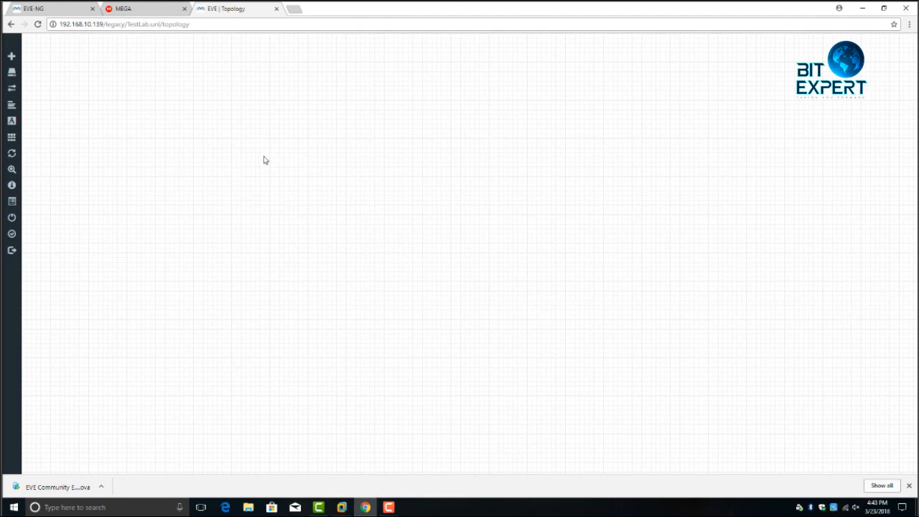
pyautogui.moveTo(297, 64)
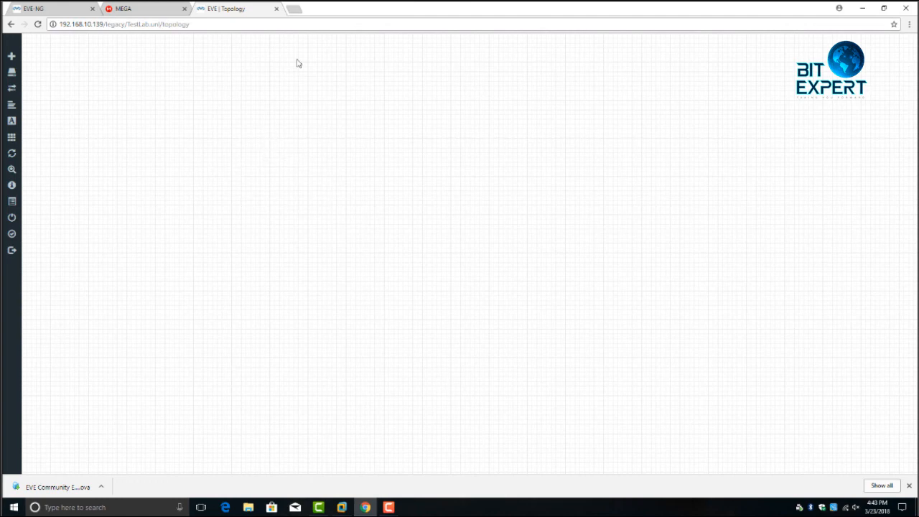